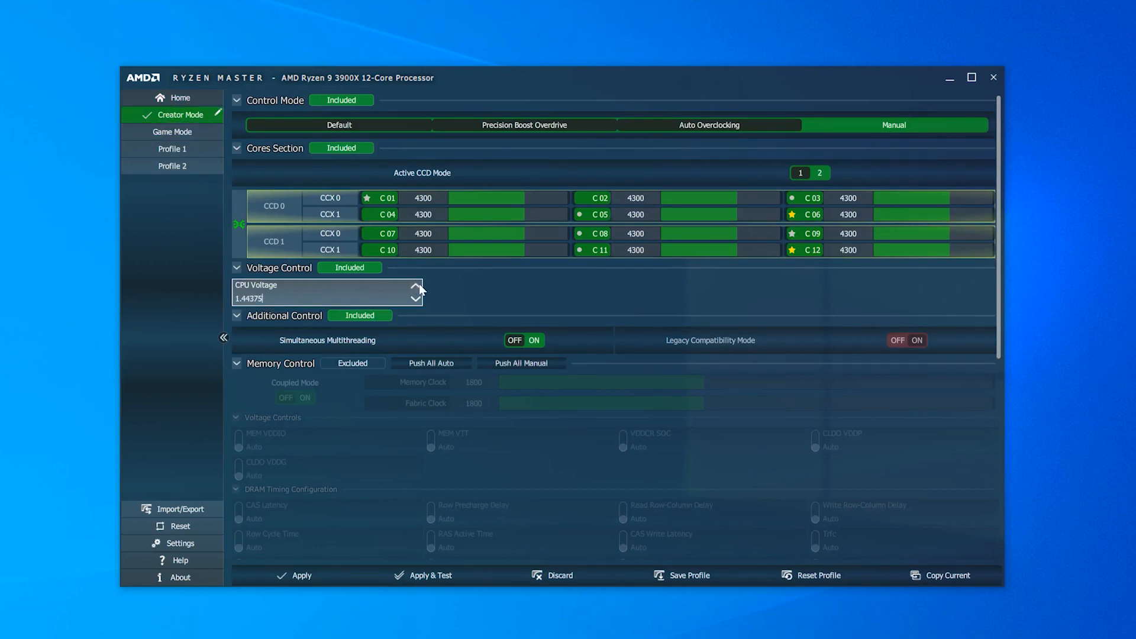
Set CPU voltage to 1.45 with all cores at 4325 MHz and apply.
click(416, 289)
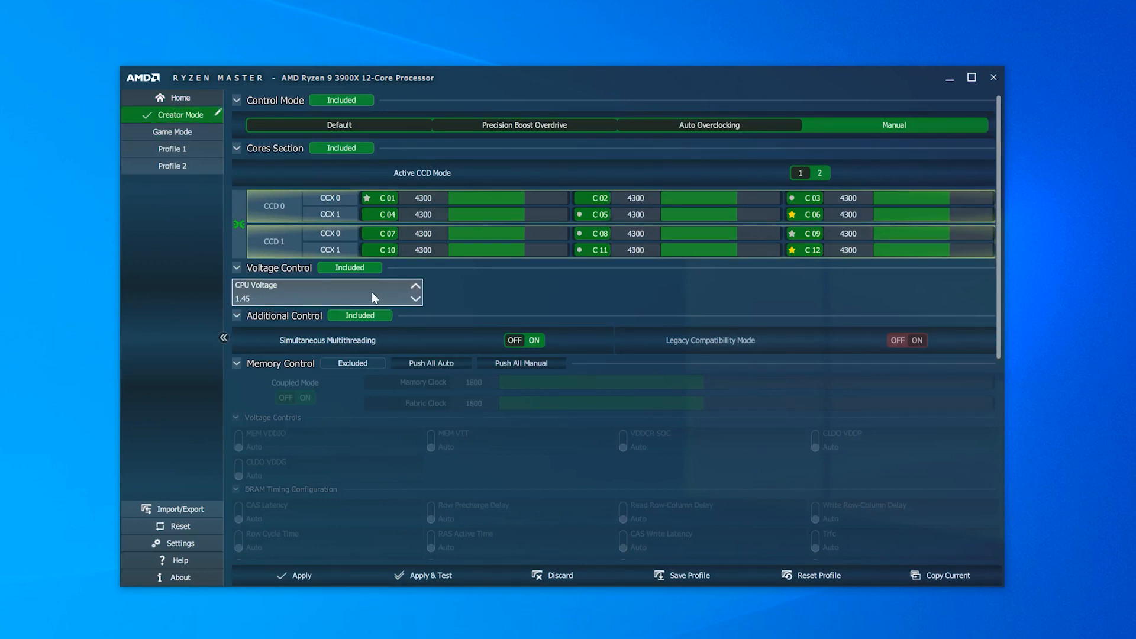
mouse_move(374, 297)
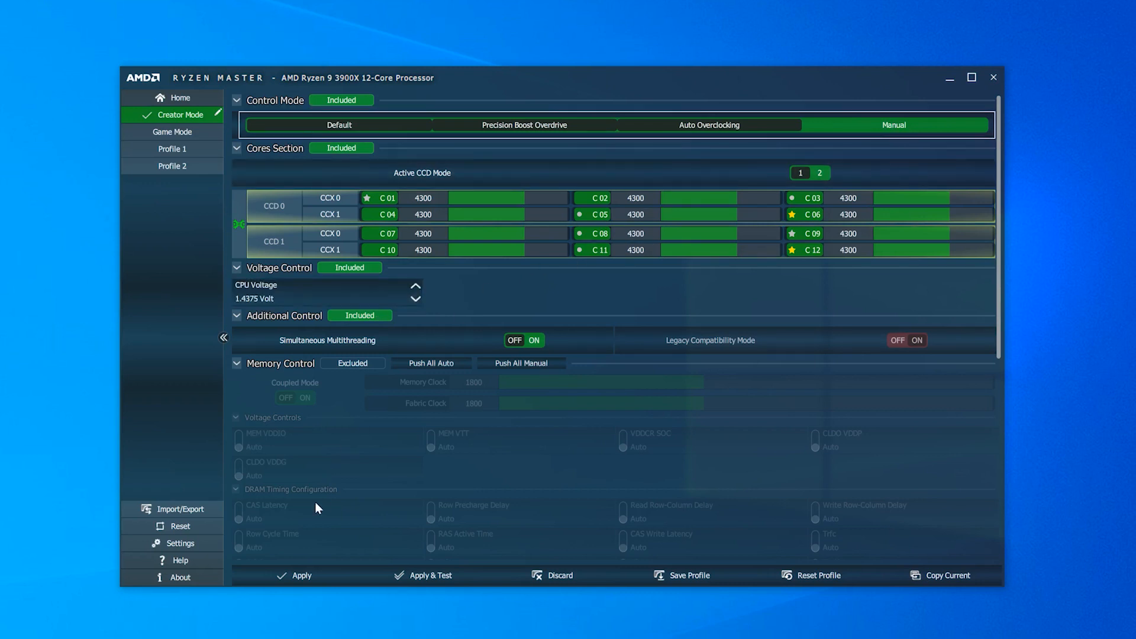
click(300, 574)
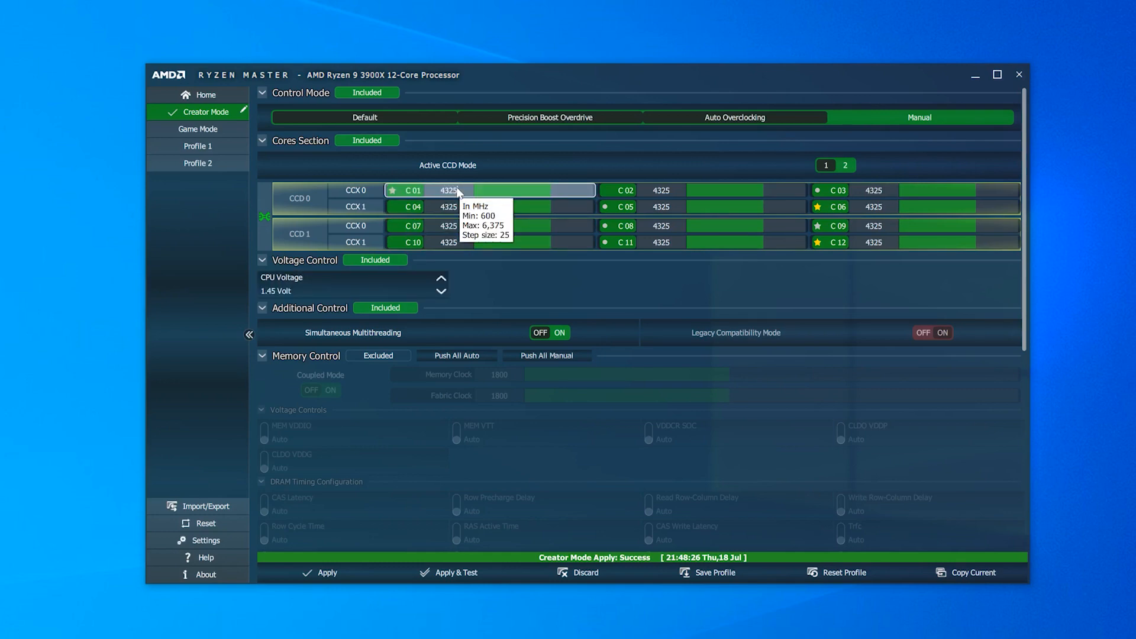
View the Home monitoring overview, then switch Creator Mode to Manual control.
click(205, 94)
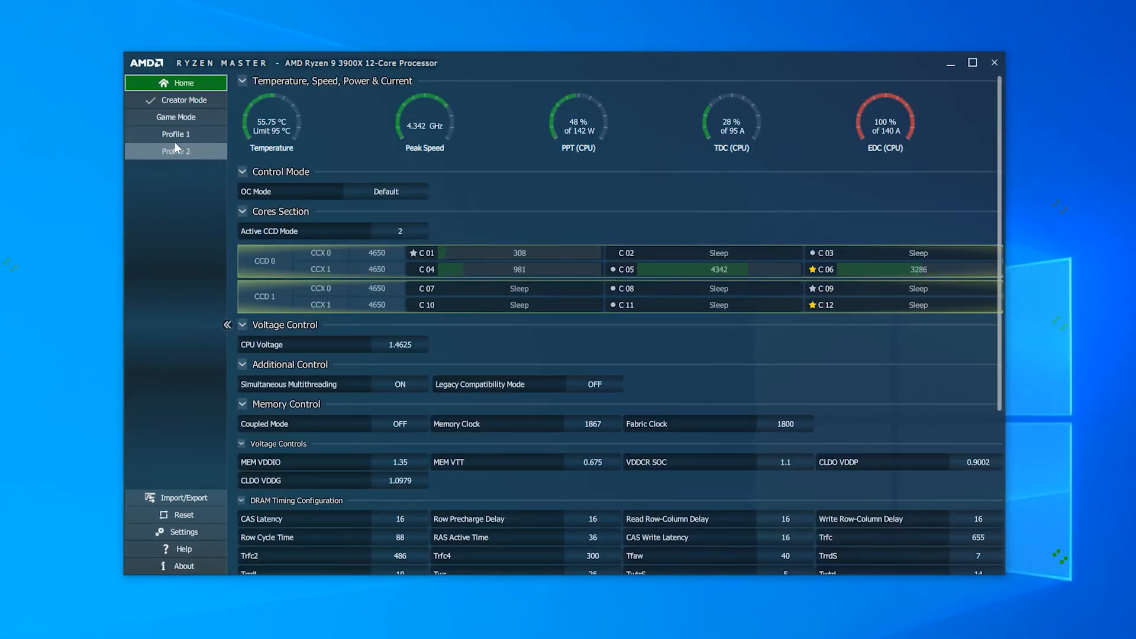
click(185, 100)
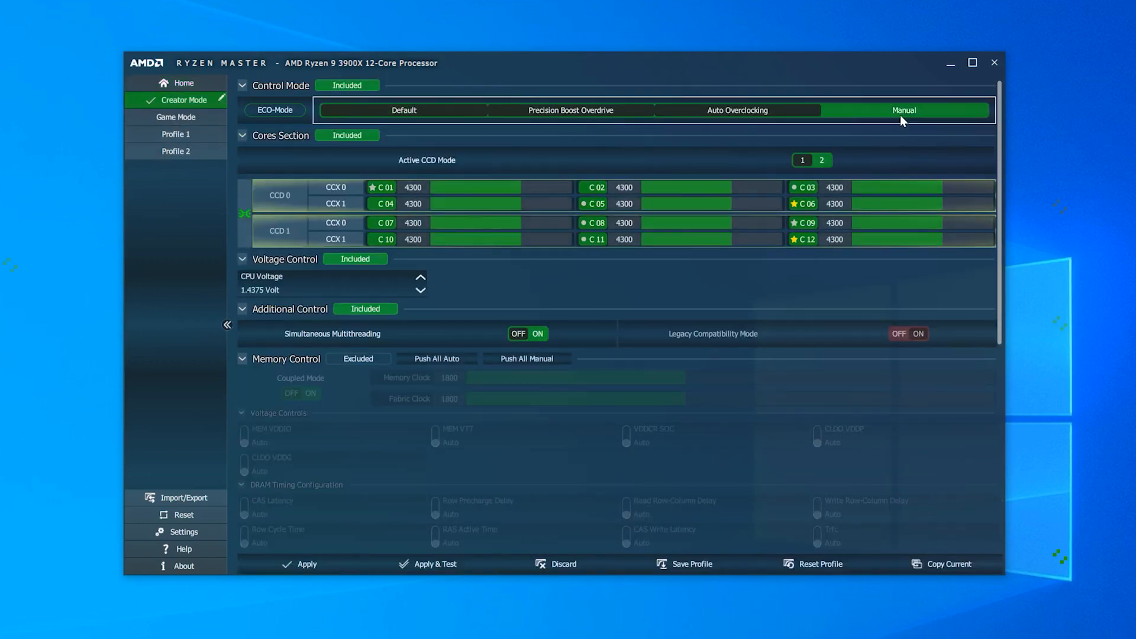
click(306, 564)
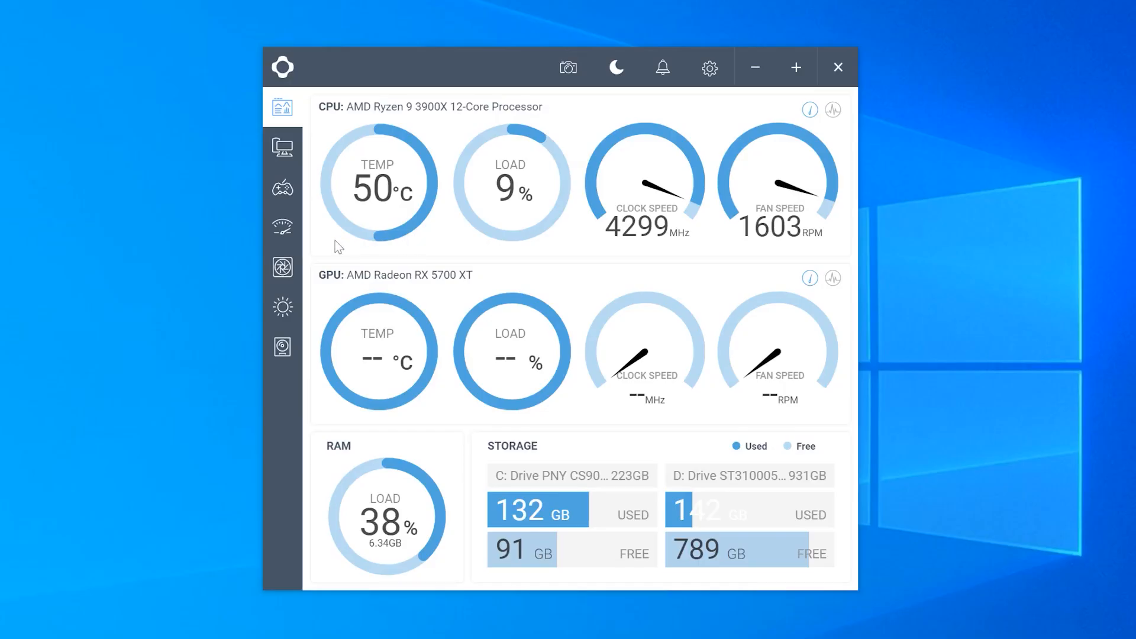
Open the Cooling controls and select the Kraken fan.
click(281, 267)
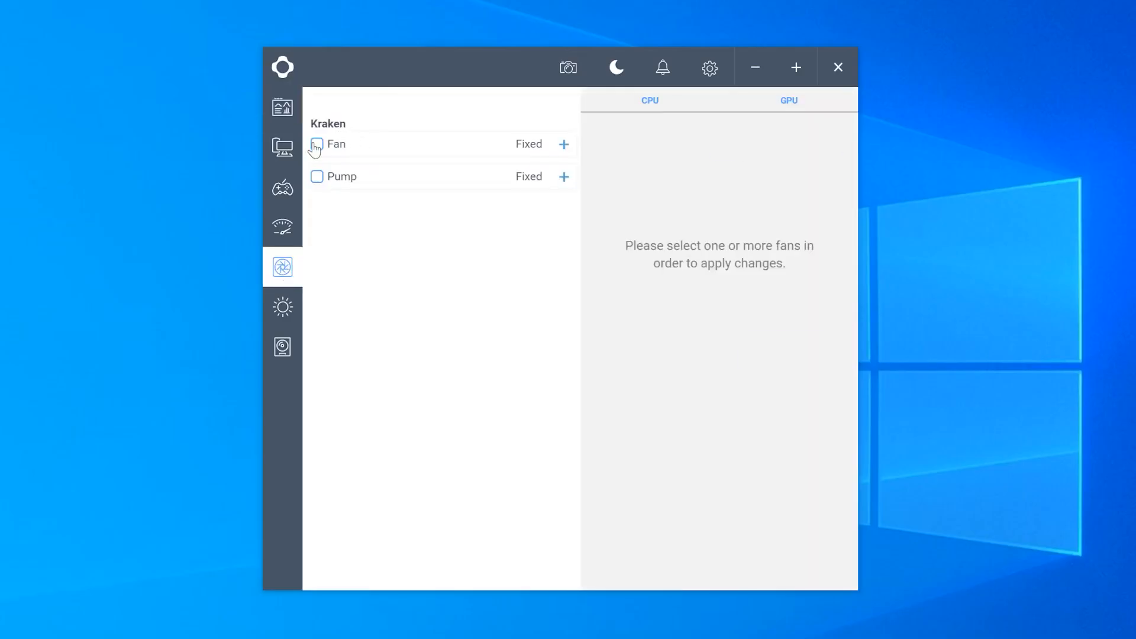
click(317, 144)
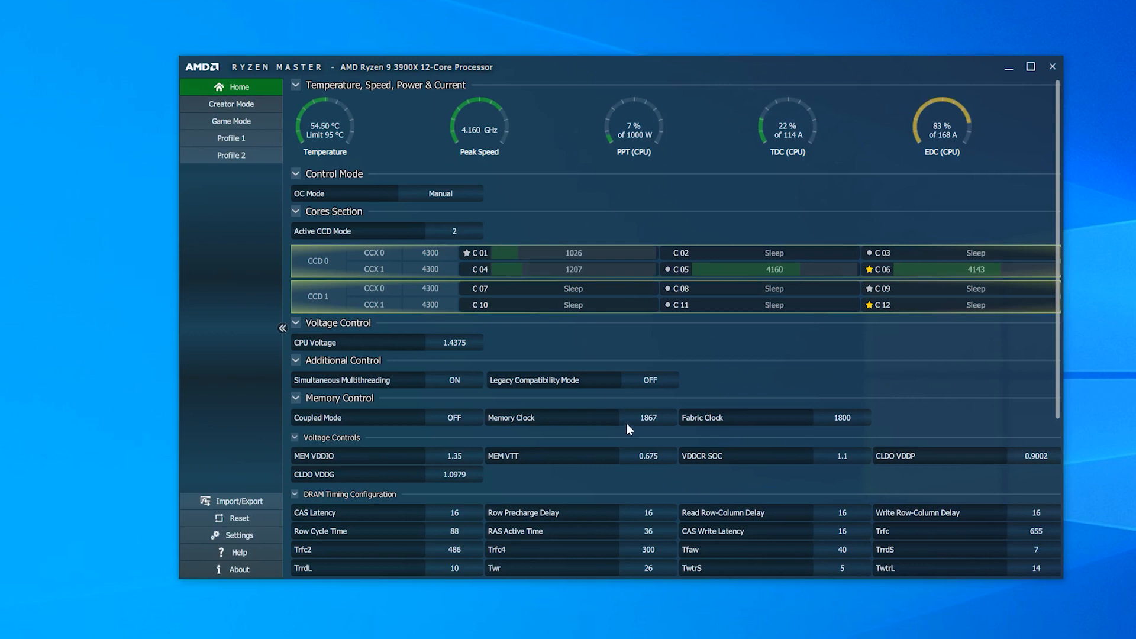
mouse_move(655, 424)
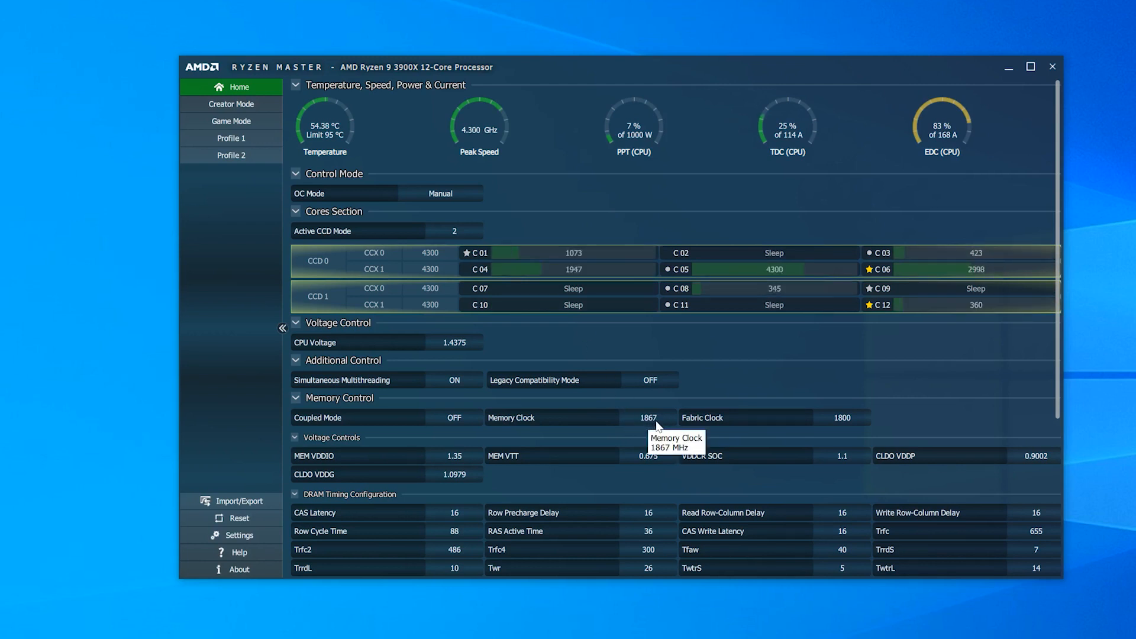
mouse_move(833, 427)
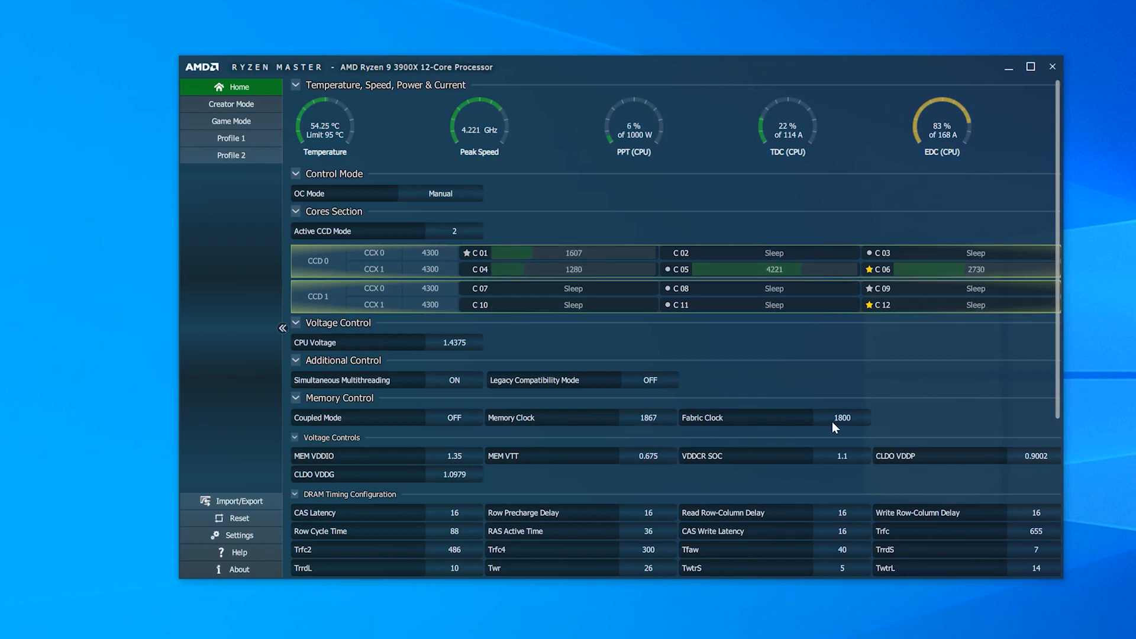
mouse_move(842, 424)
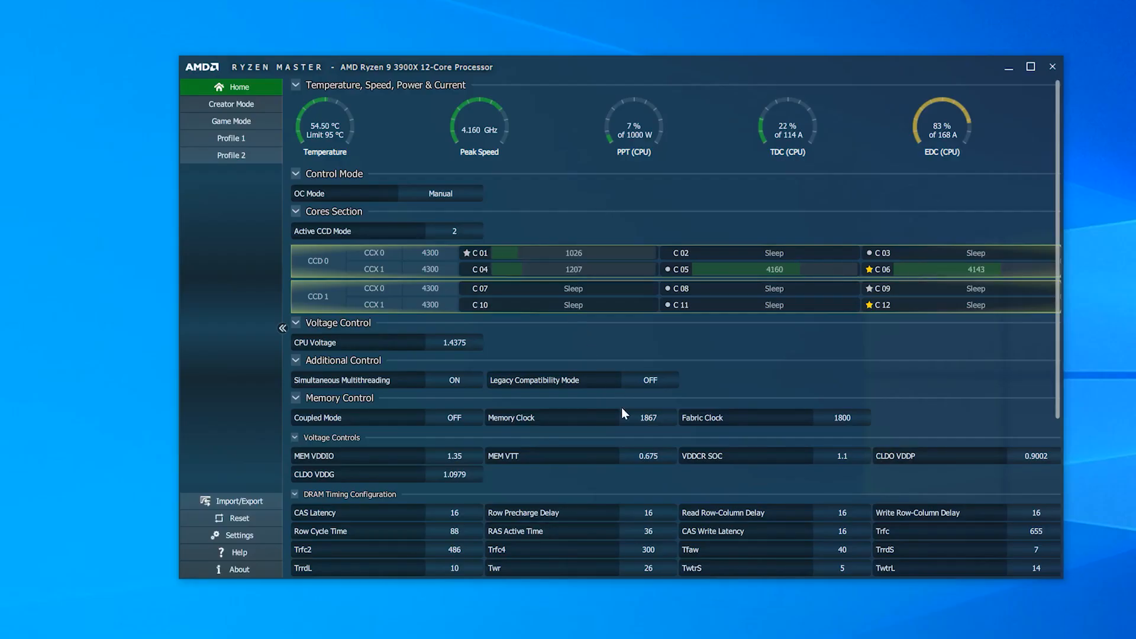
mouse_move(650, 417)
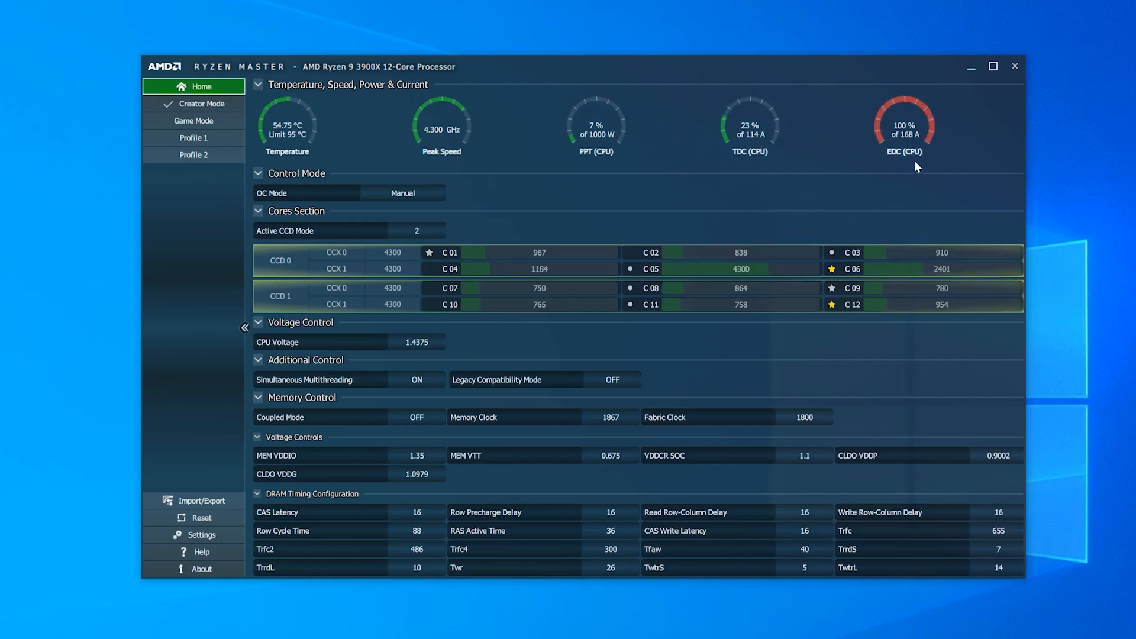
mouse_move(904, 165)
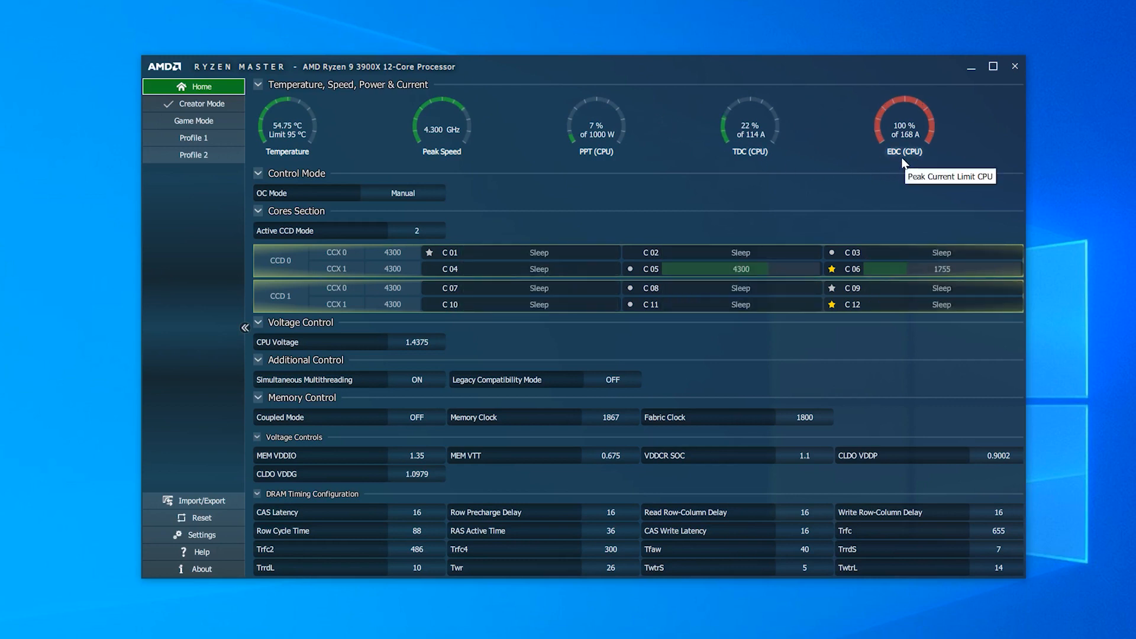
Apply the 4300 MHz, 1.4375 V manual overclock from Creator Mode.
click(194, 103)
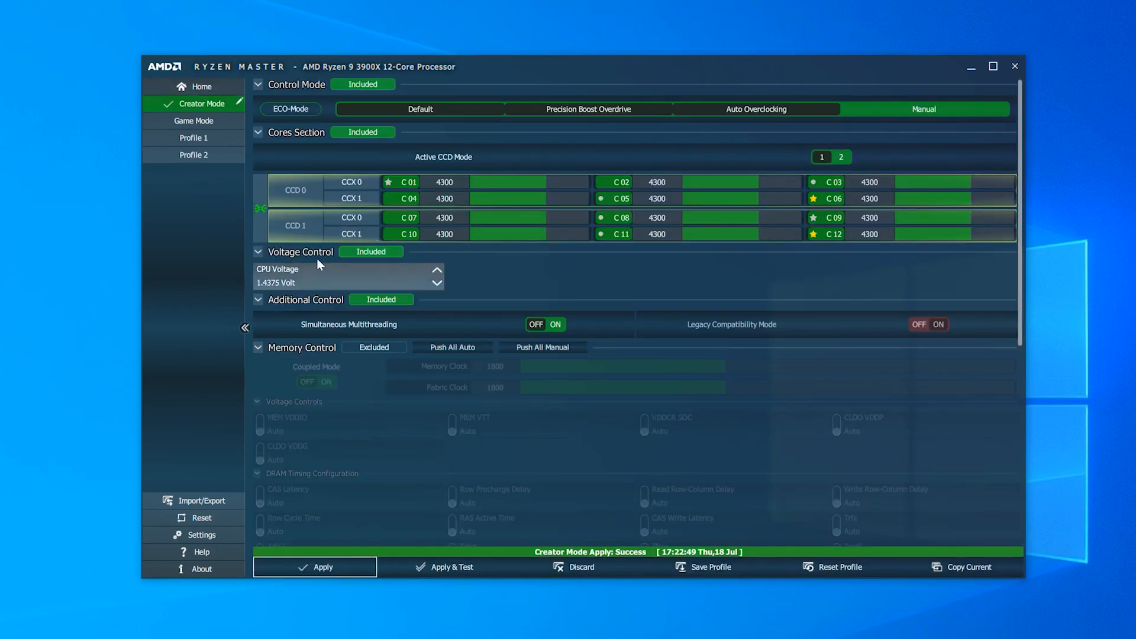
click(201, 86)
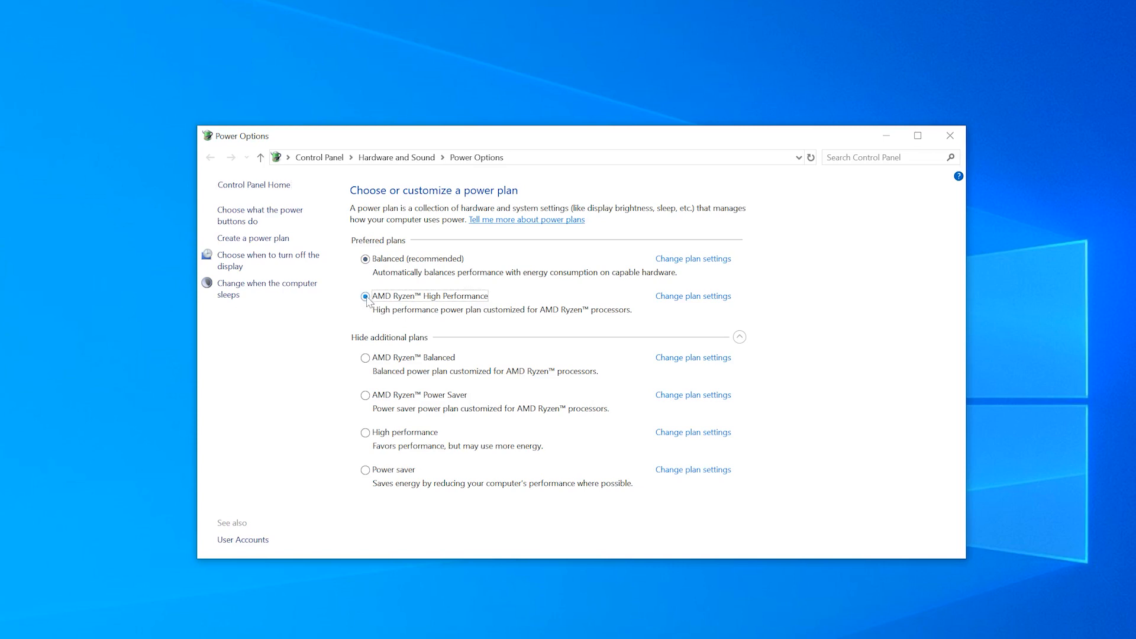
Select the AMD Ryzen High Performance plan, review its settings, and close the window.
click(366, 296)
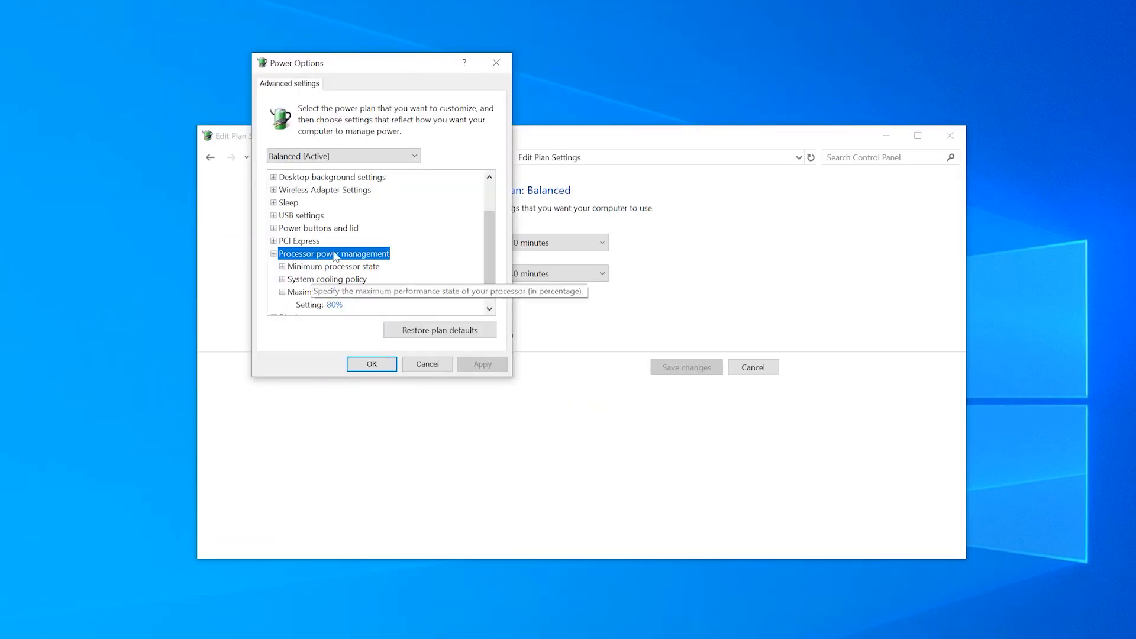
scroll(down, 3)
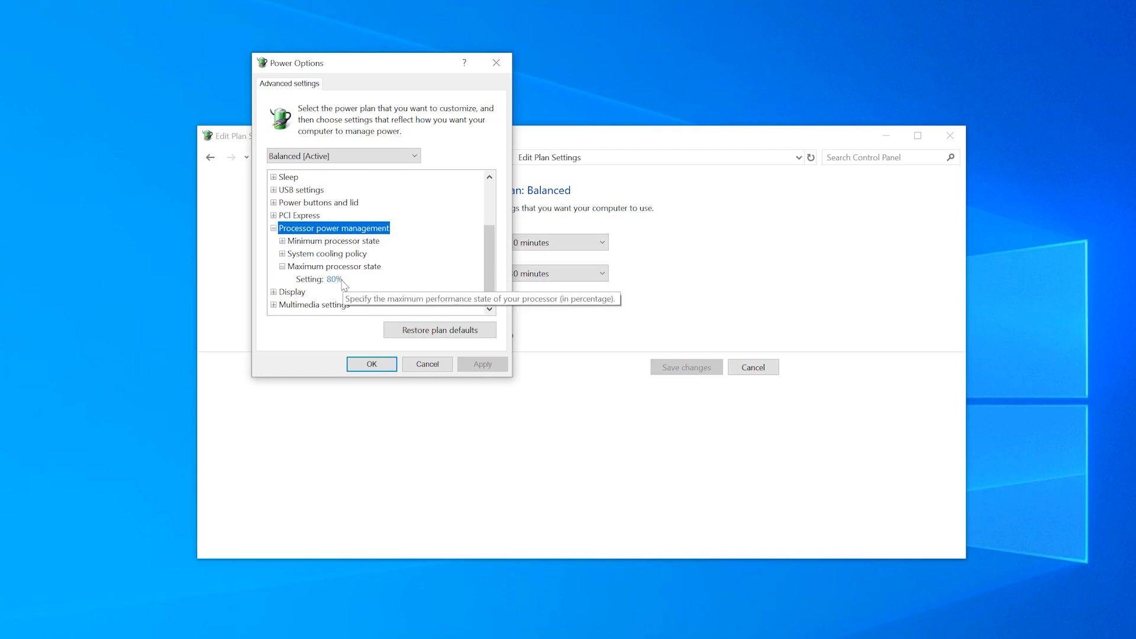
mouse_move(353, 283)
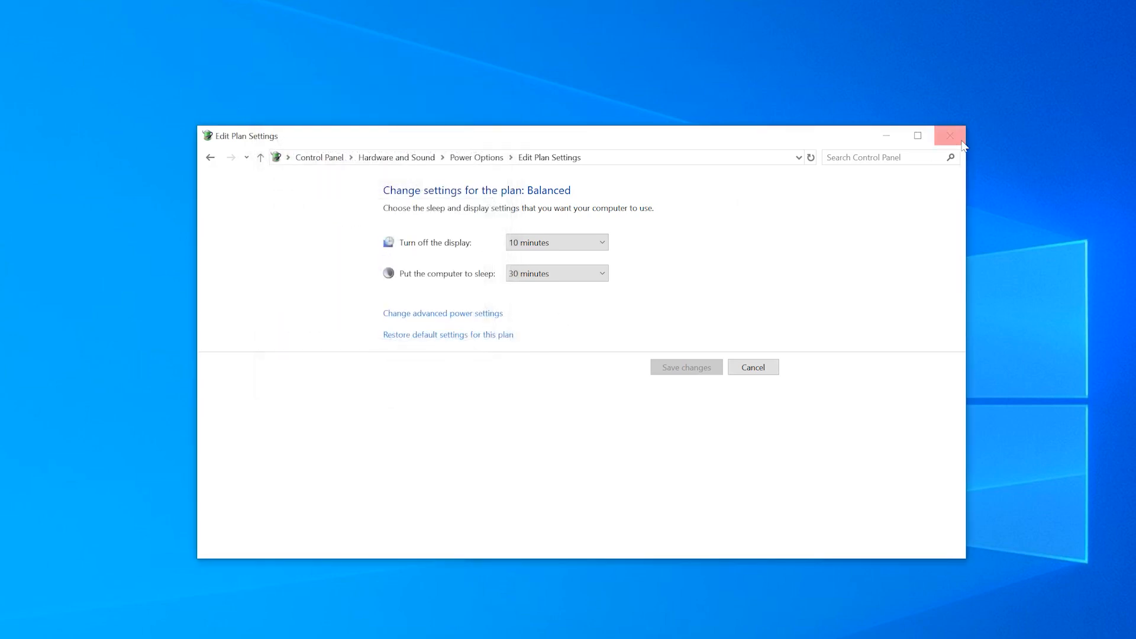
click(950, 135)
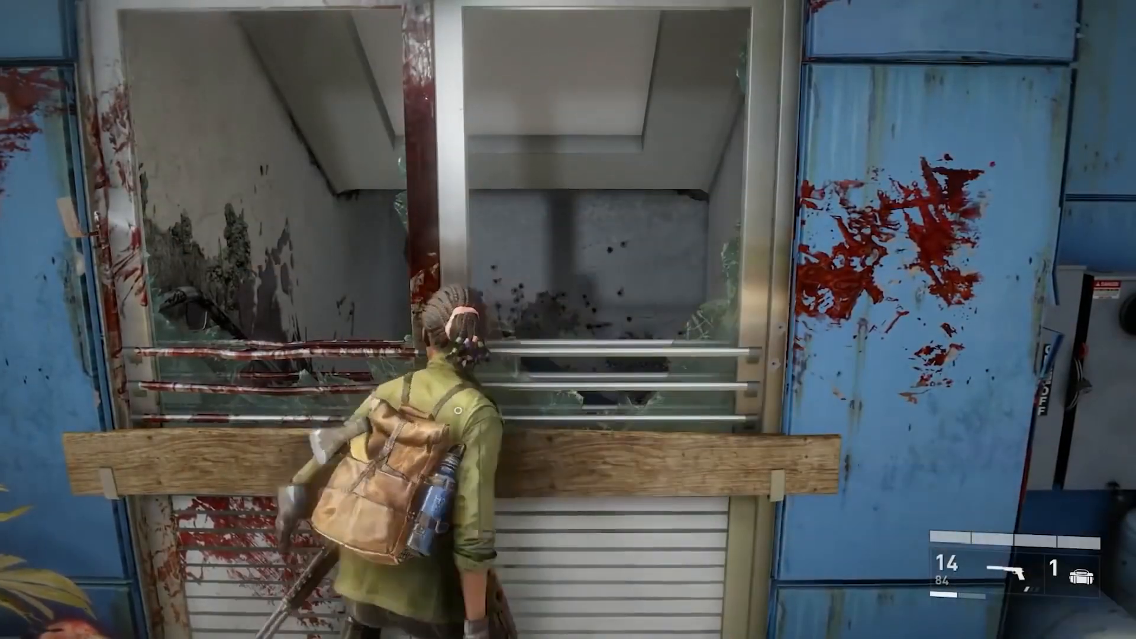
Move forward through a World War Z level to load-test the overclock.
key(w)
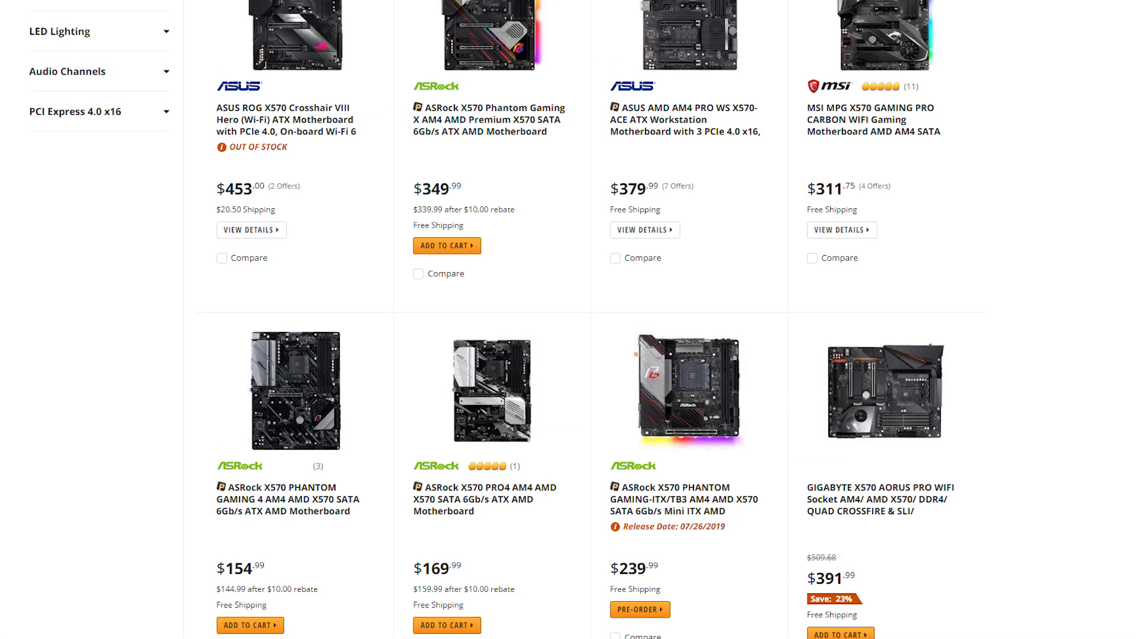
scroll(up, 3)
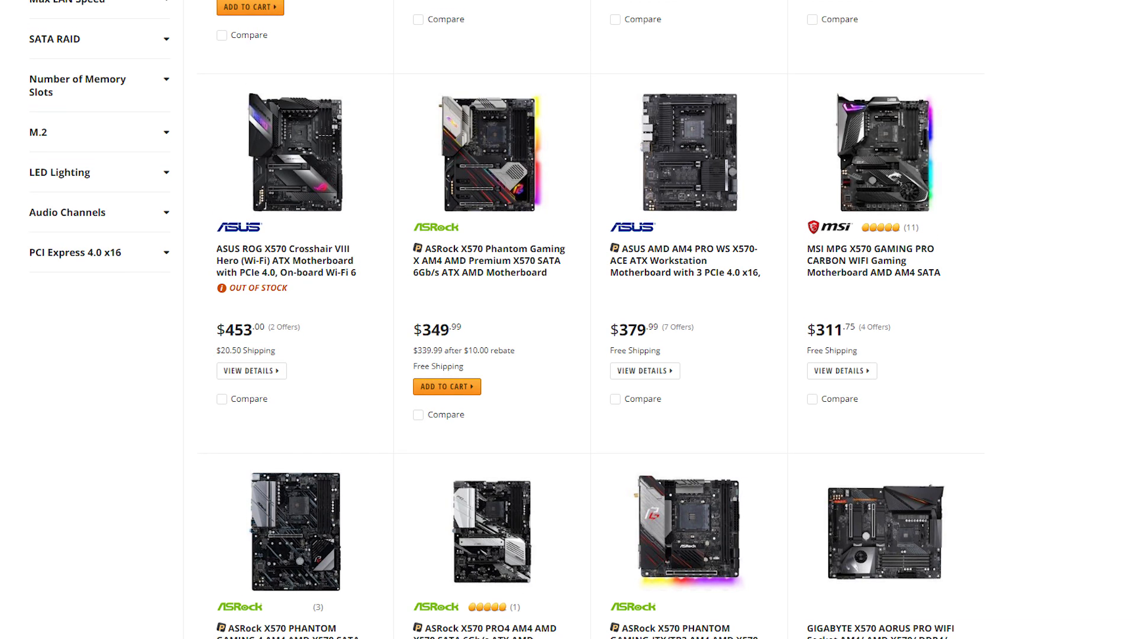
scroll(up, 3)
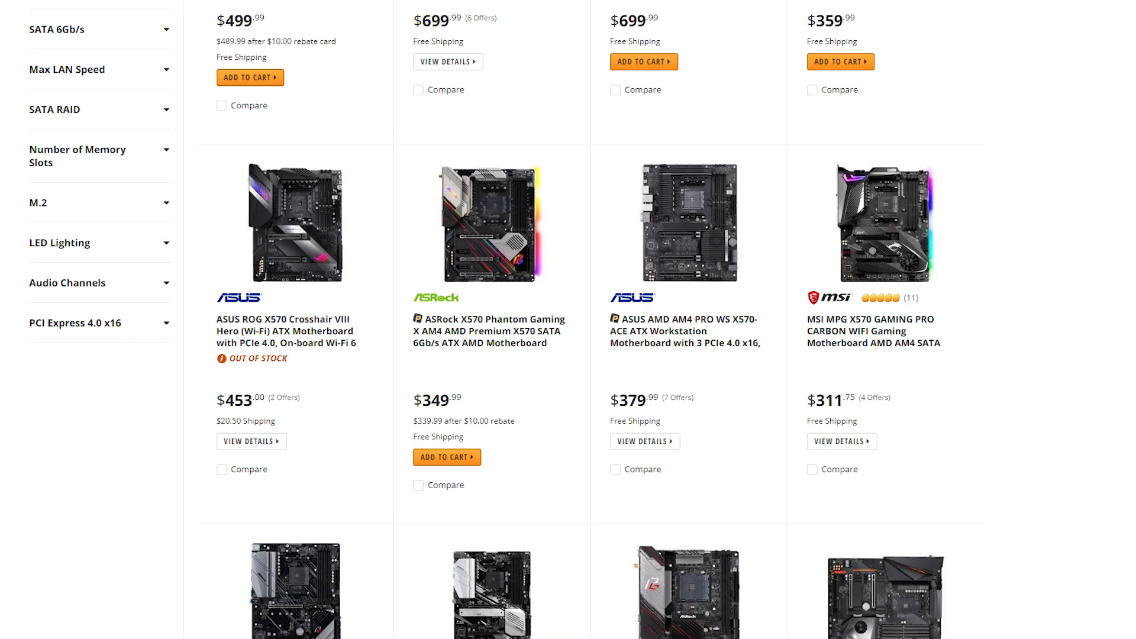